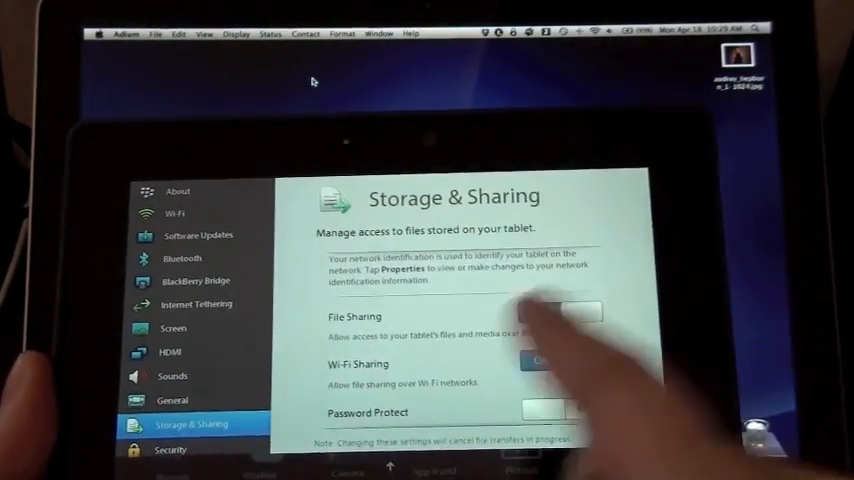
Step: Switch on File Sharing and Wi-Fi Sharing in the PlayBook's Storage & Sharing settings
click(568, 314)
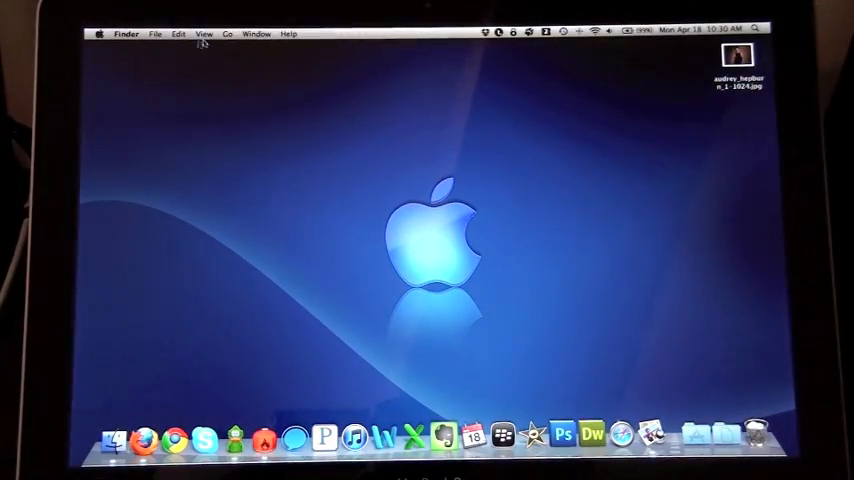
Step: Choose Go > Connect to Server… from Finder's menu bar
click(227, 33)
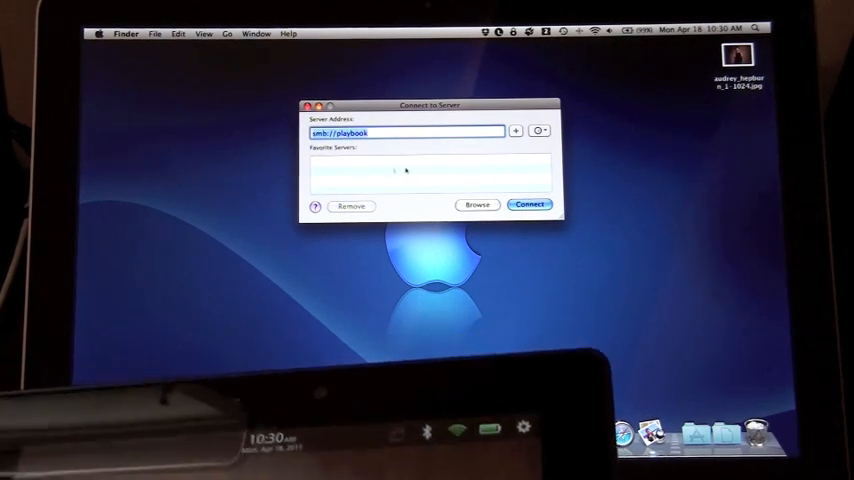
Step: Connect to the server address smb://playbook
click(529, 204)
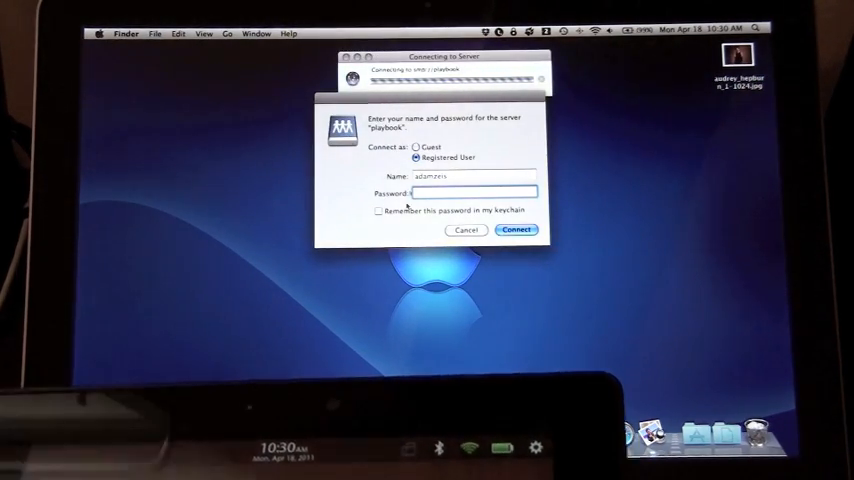
Step: Log in to playbook and mount the certs, media and print volumes
click(515, 230)
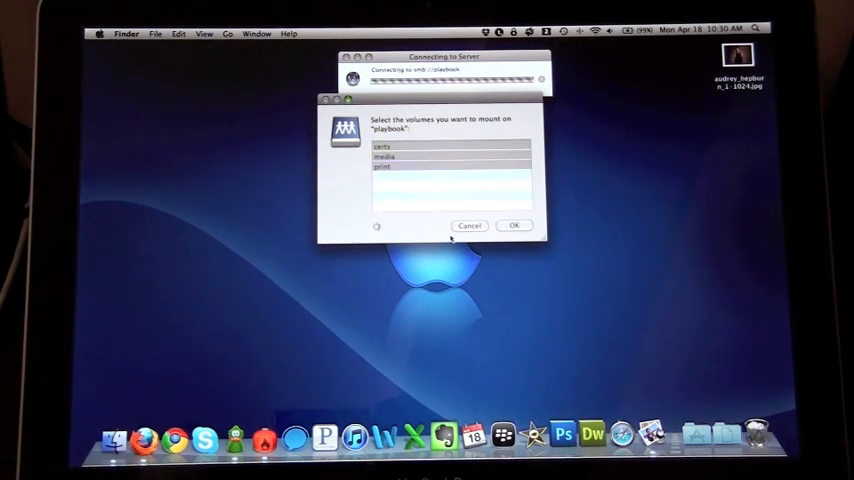
click(513, 224)
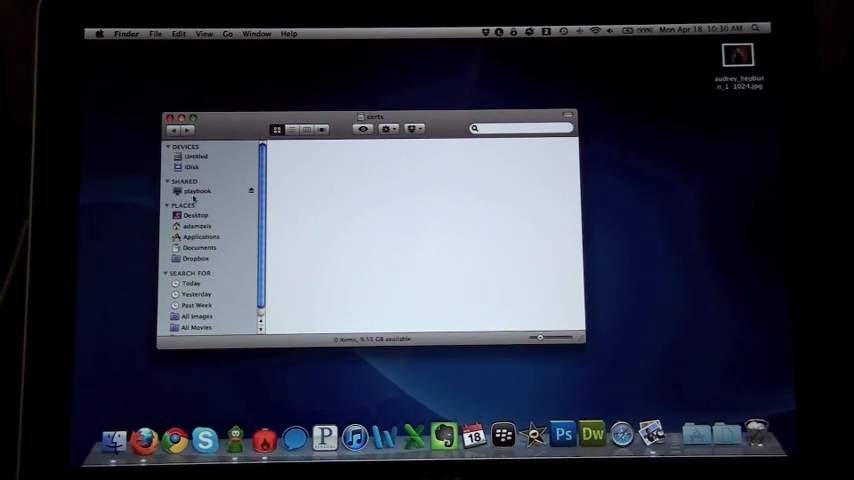
Step: Select playbook under Shared in the sidebar and open its media folder
click(197, 190)
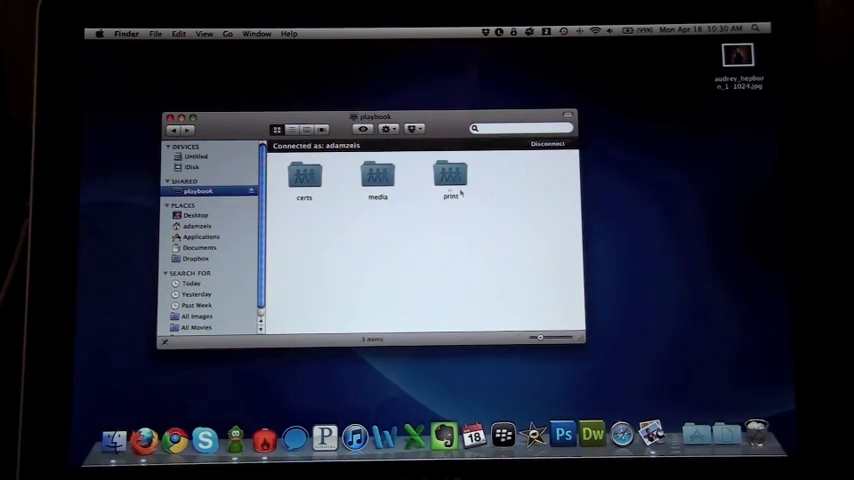
double_click(377, 178)
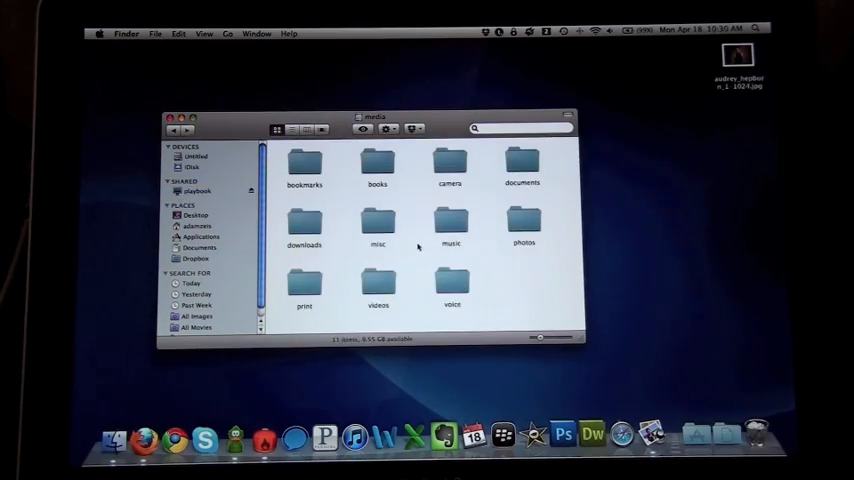